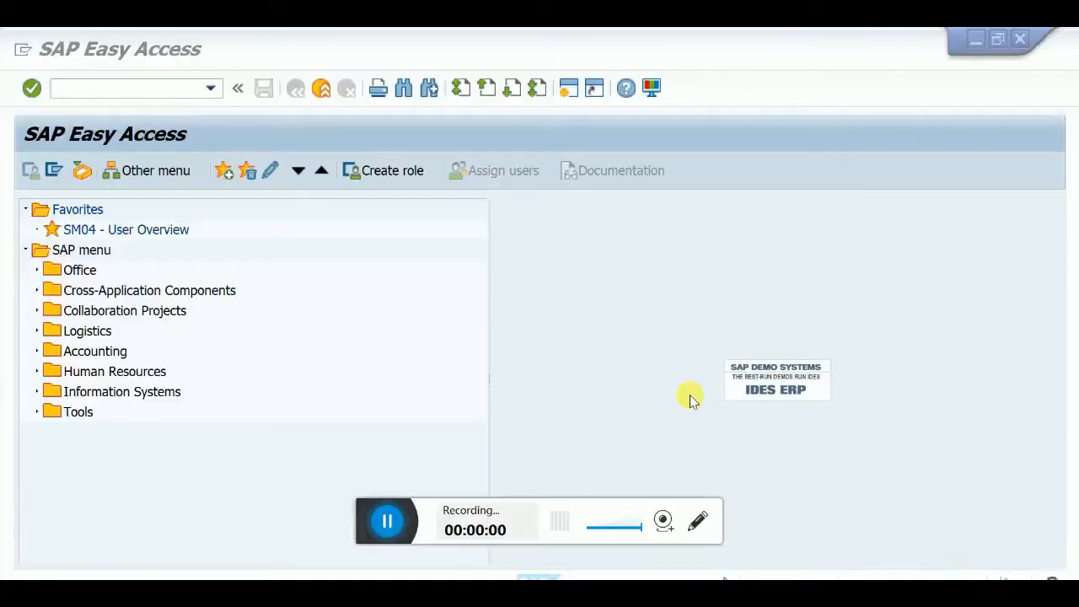
pyautogui.moveTo(620, 548)
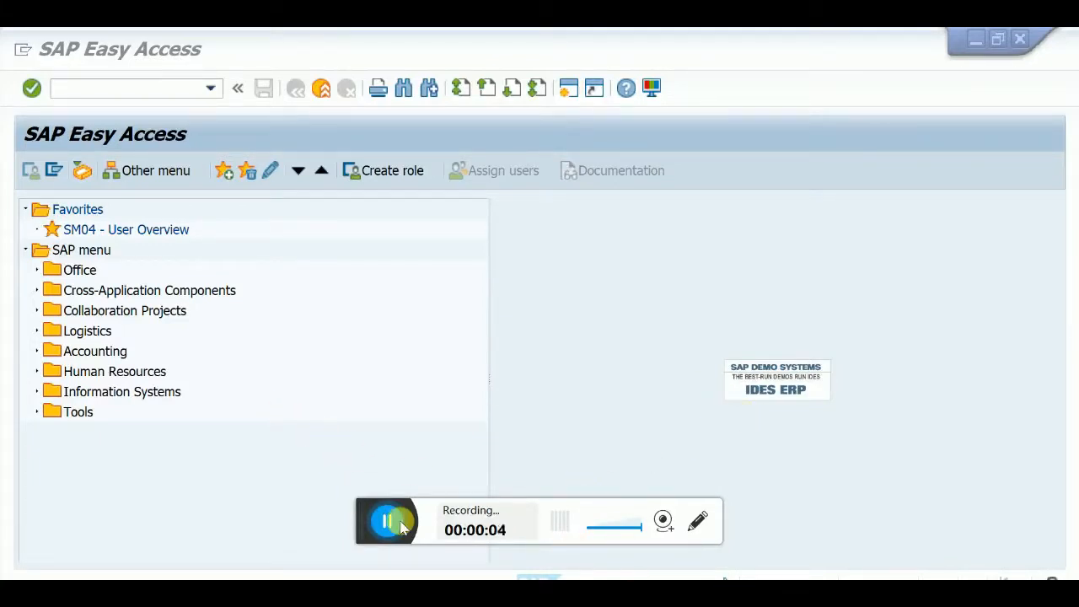
pyautogui.moveTo(91, 100)
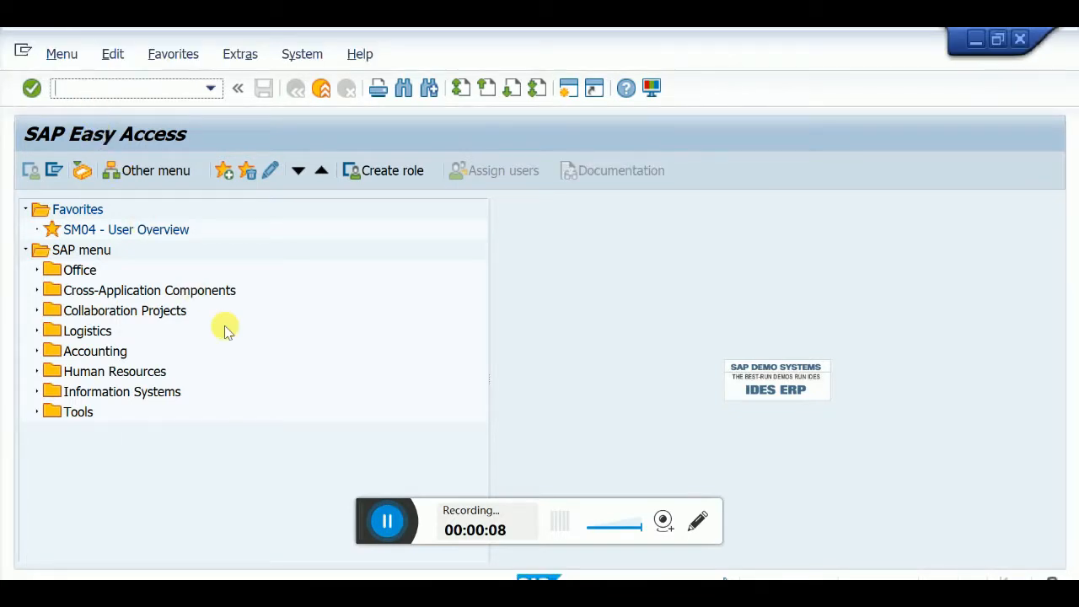
# Enter se16 in the Easy Access command field
pyautogui.write('se16')
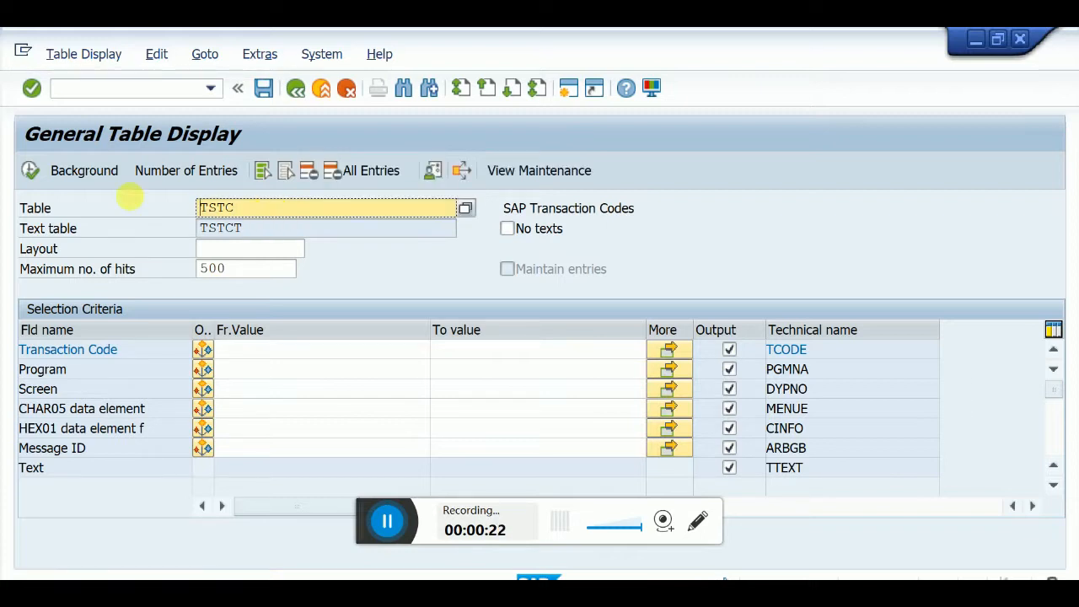
pyautogui.moveTo(217, 283)
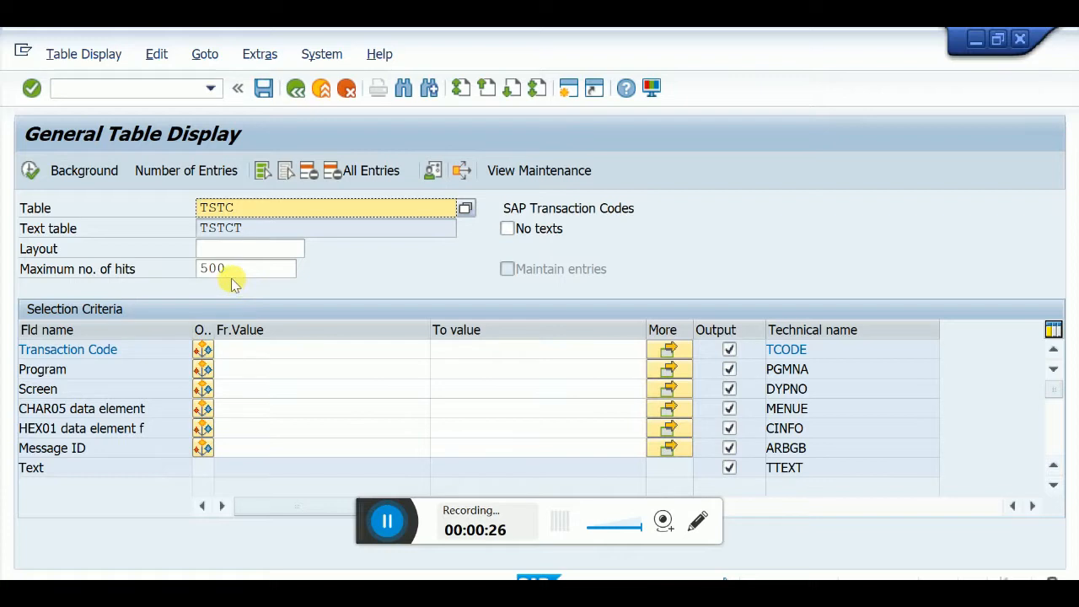
# Raise Maximum no. of hits for table TSTC from 500 to 600
pyautogui.click(246, 269)
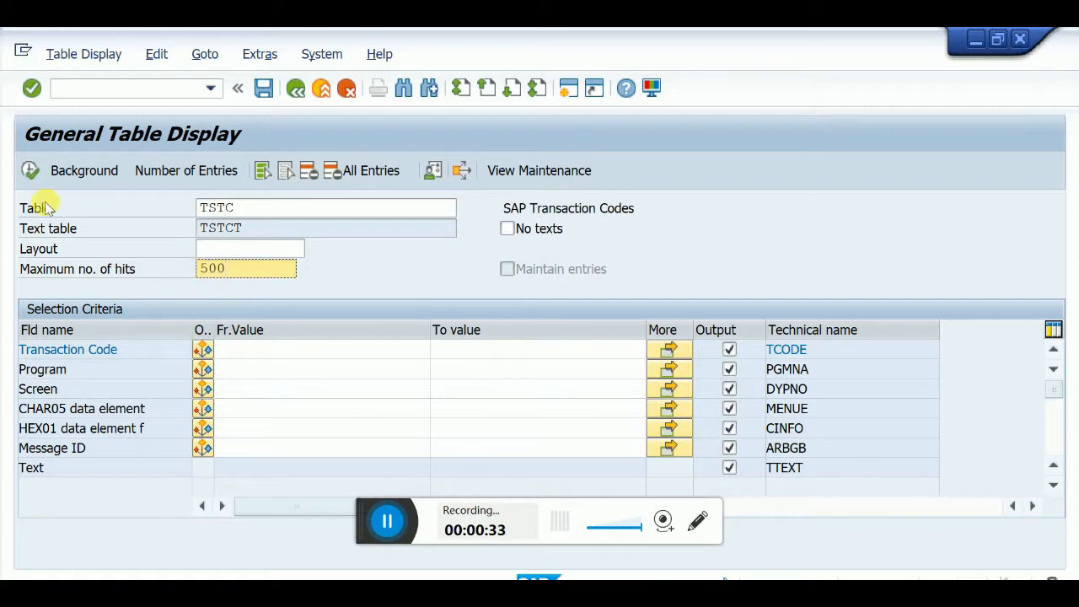
pyautogui.moveTo(213, 278)
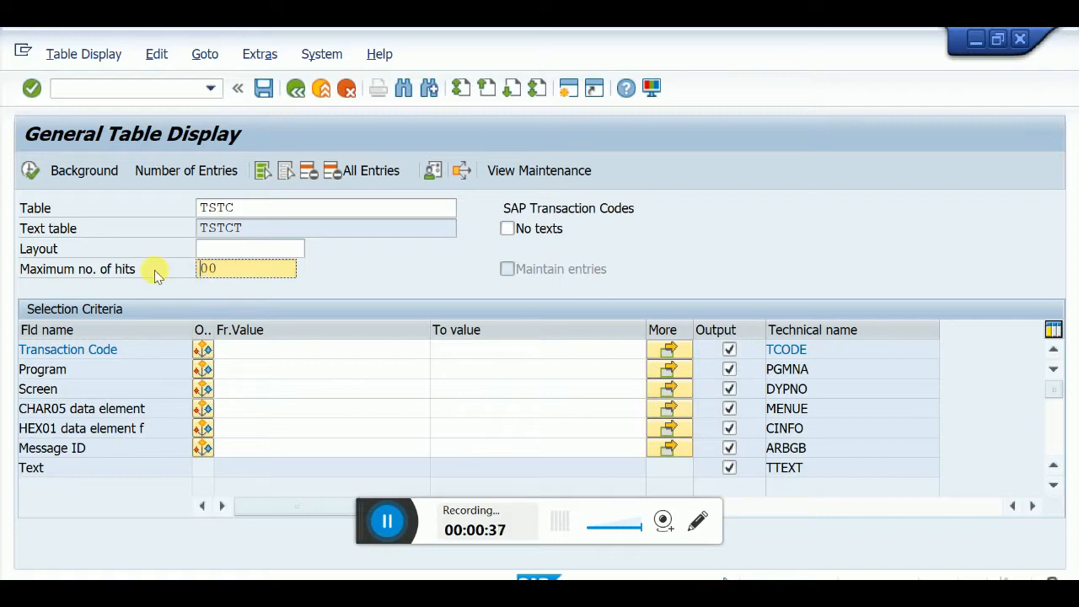
pyautogui.write('60')
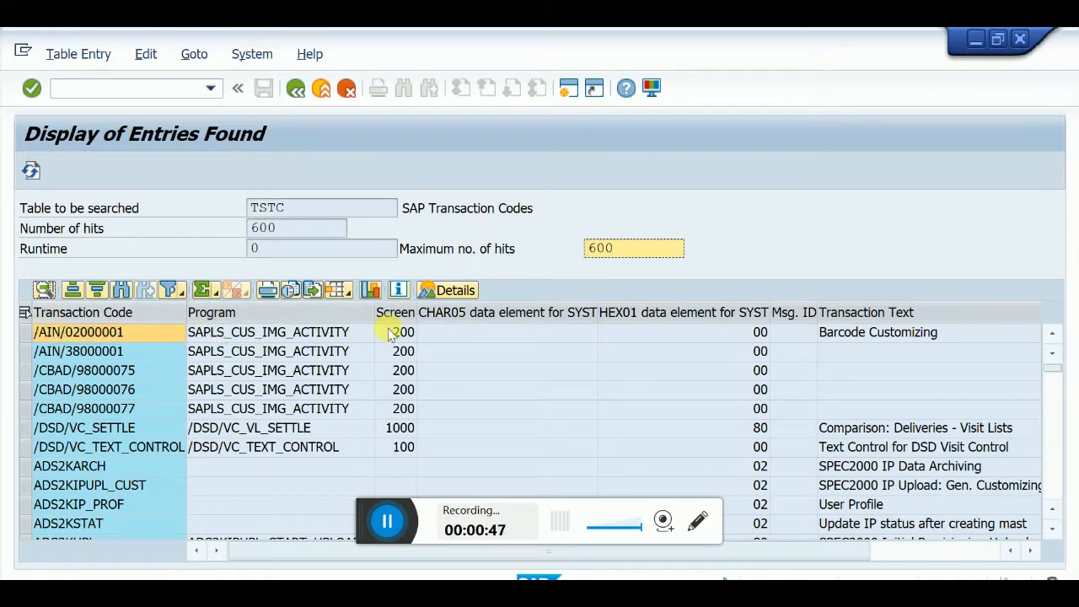
pyautogui.moveTo(901, 313)
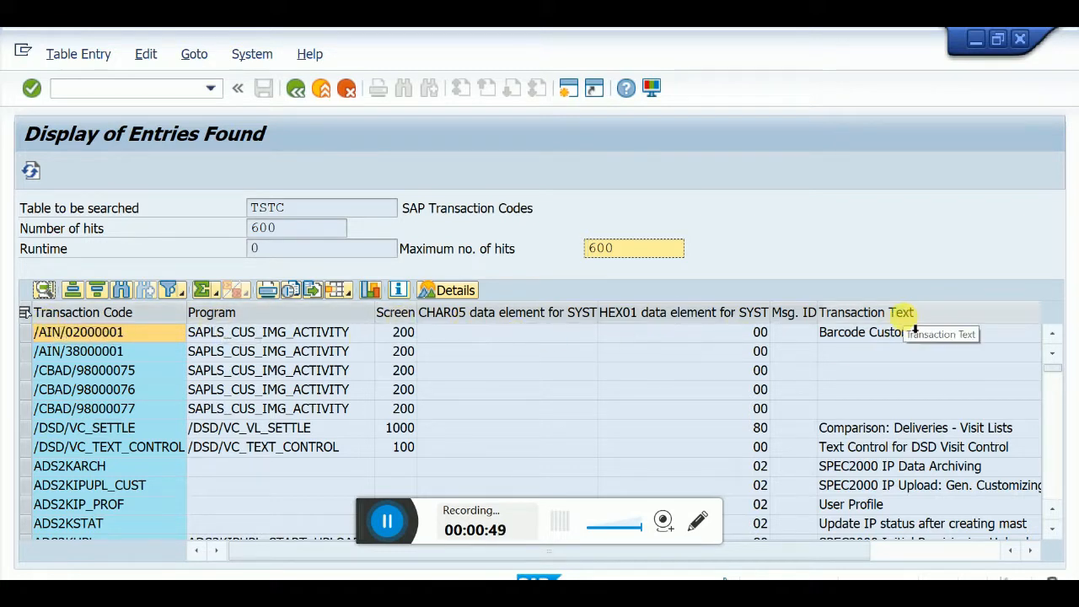
# Scroll the TSTC results down to codes ADWP_HELP through AFAMH
pyautogui.scroll(-3)
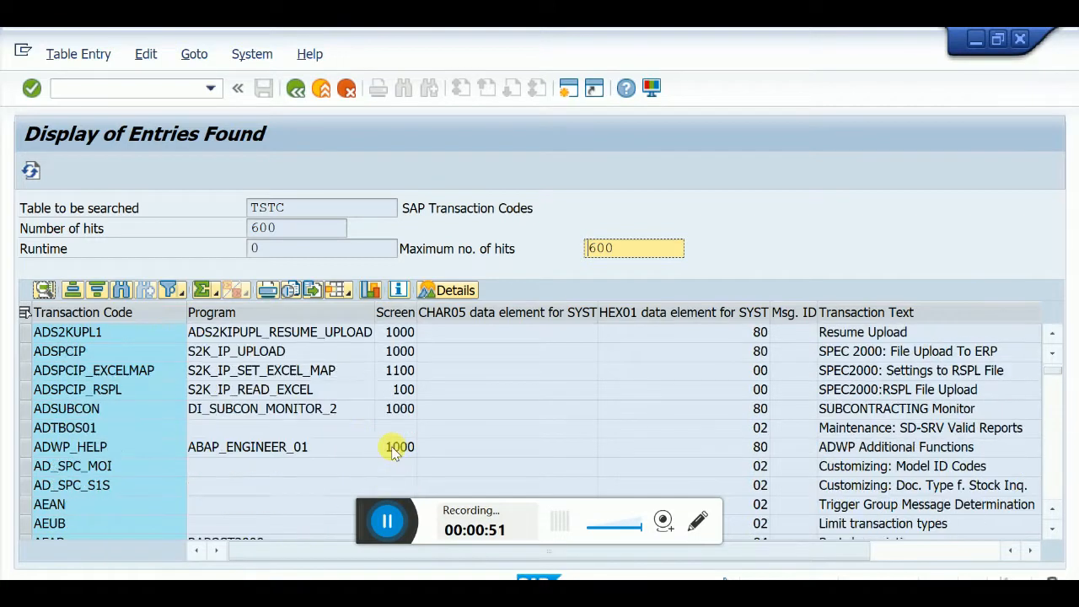
pyautogui.scroll(-3)
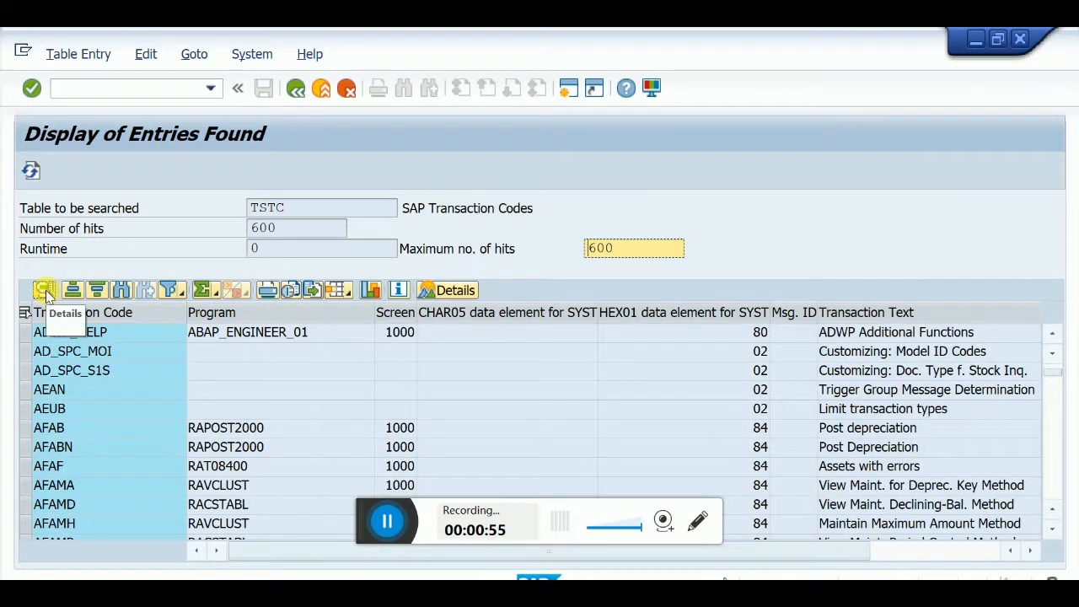
# Search the TSTC list for 'al11' so AL11, Display SAP Directories, appears first
pyautogui.click(43, 289)
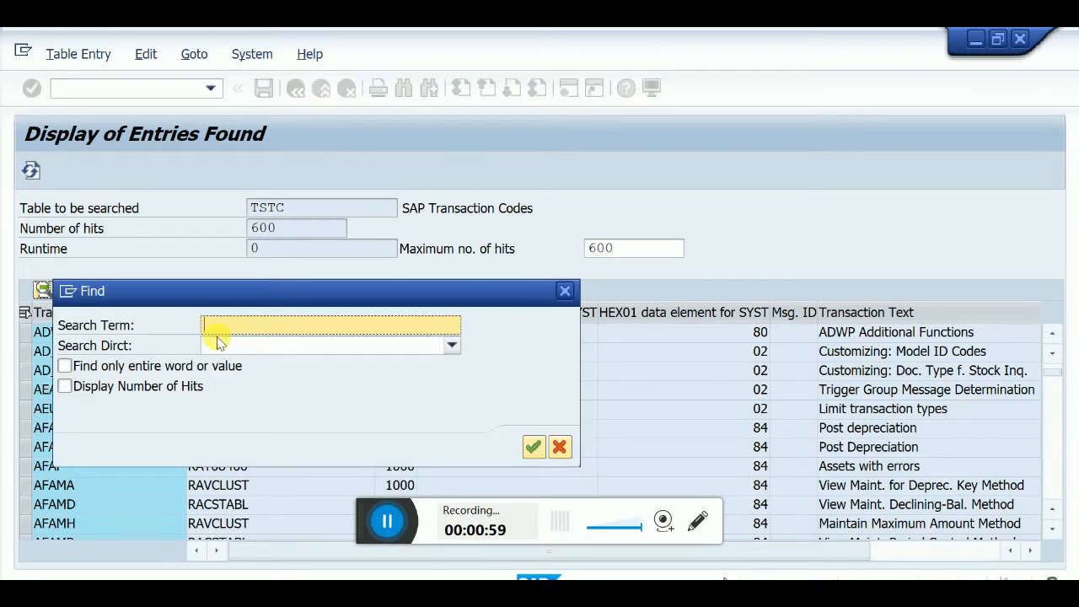
pyautogui.write('al1')
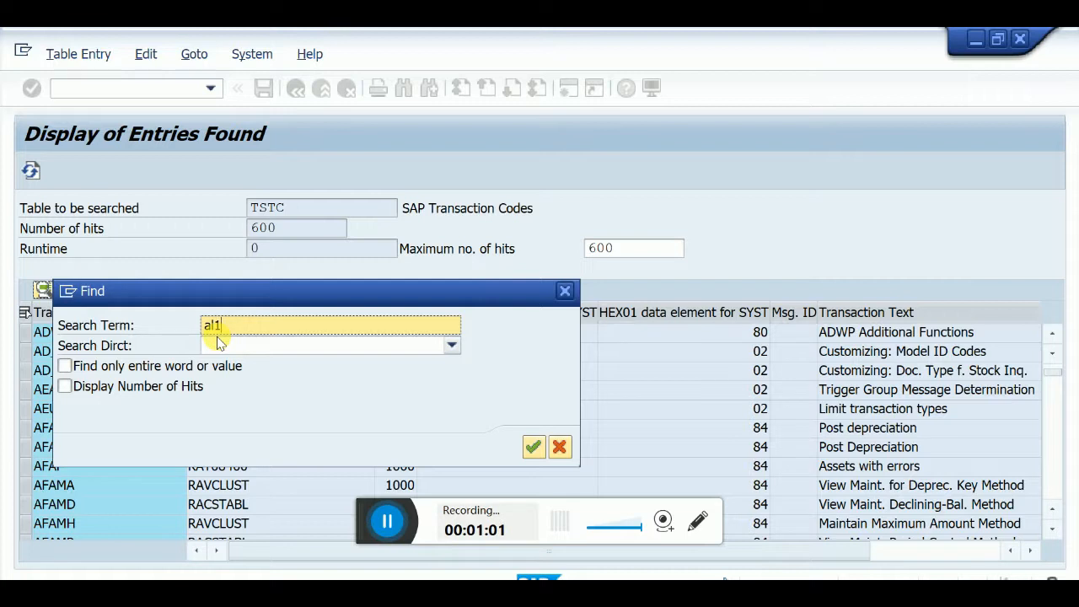
pyautogui.write('1')
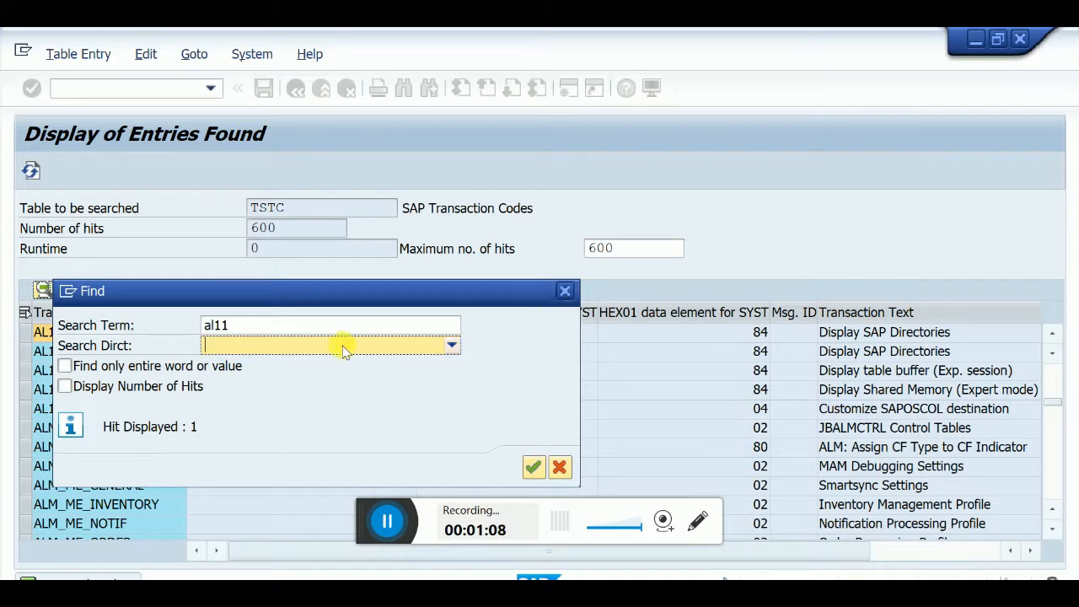
pyautogui.moveTo(478, 336)
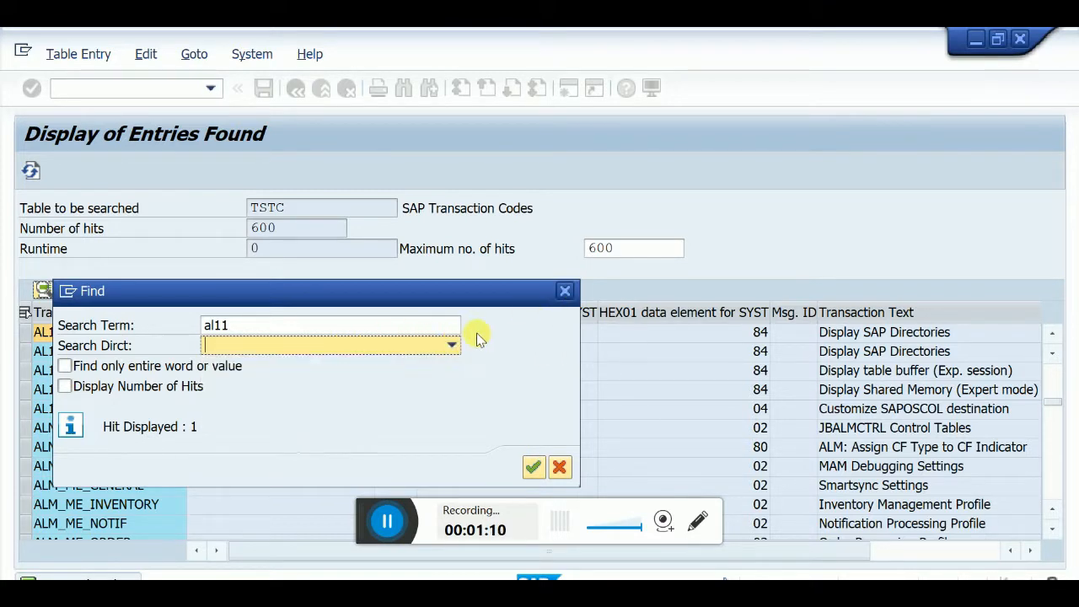
pyautogui.click(533, 467)
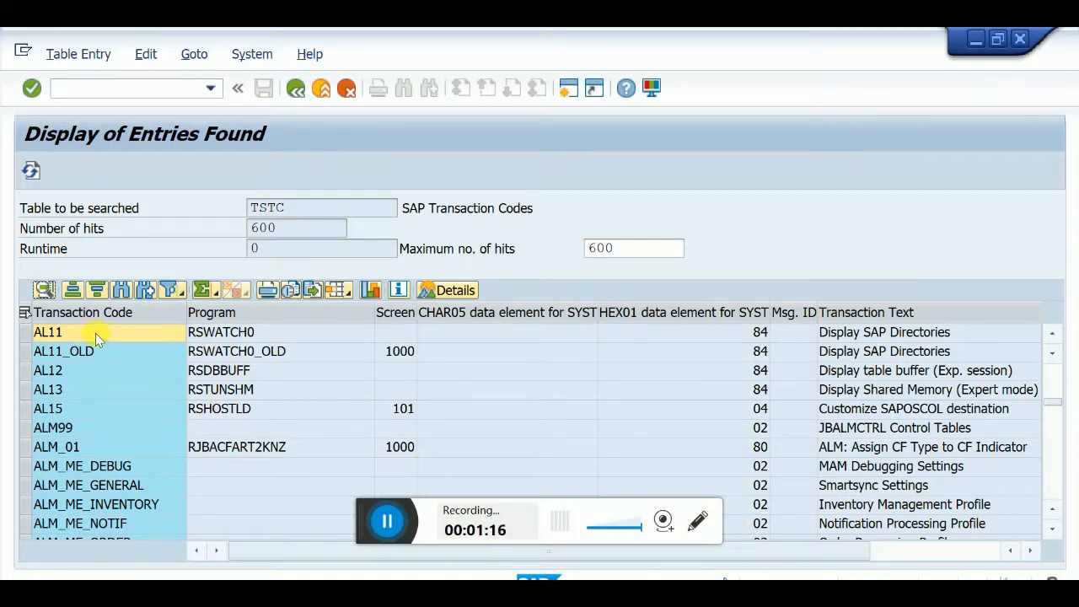
pyautogui.moveTo(717, 116)
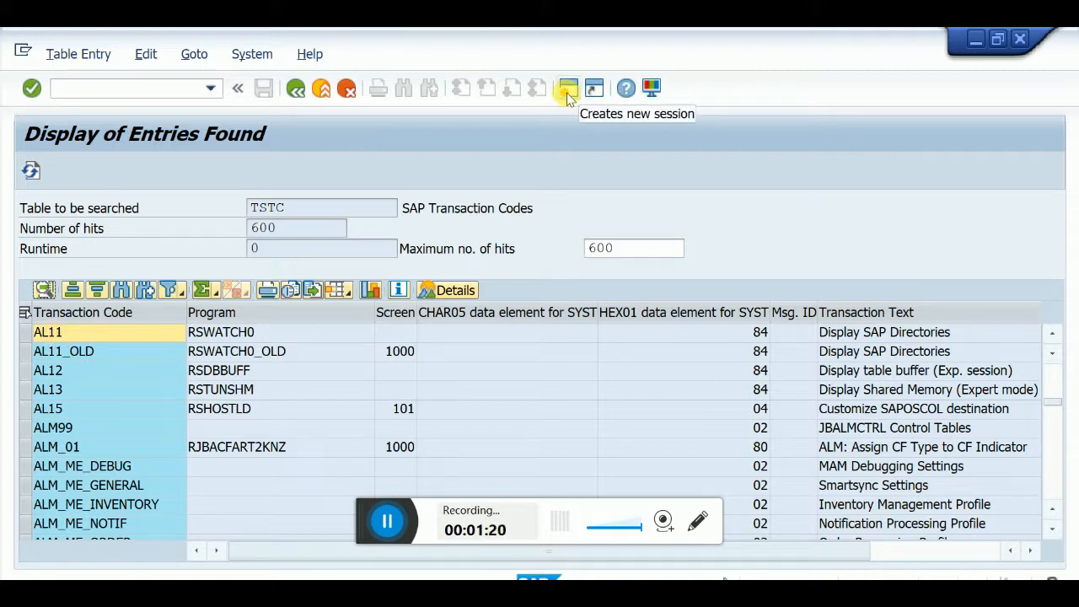
pyautogui.moveTo(570, 89)
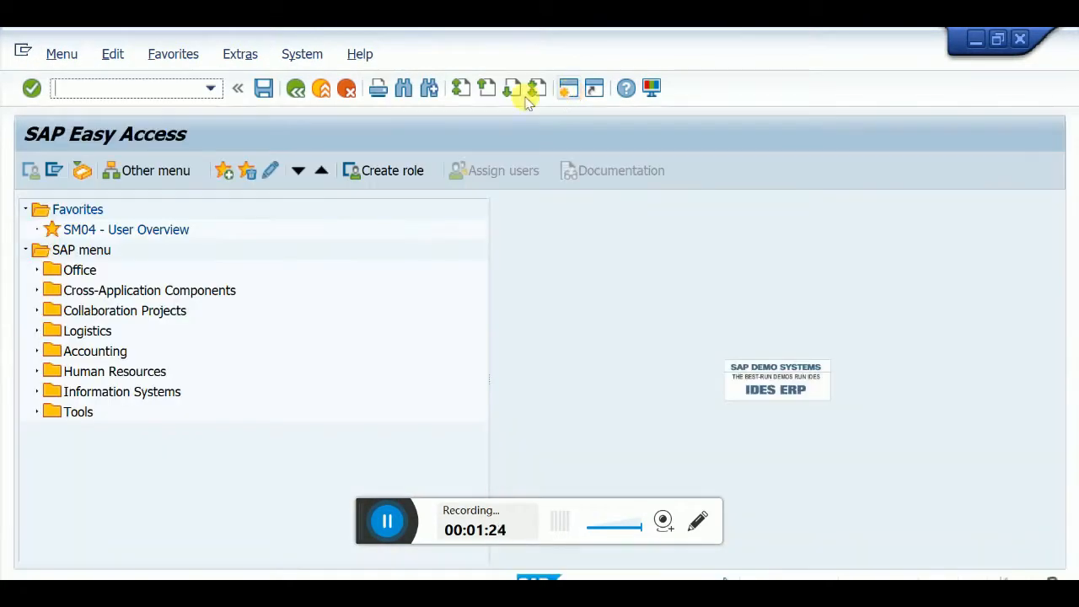
# Enter al11 in the new session's command field
pyautogui.write('al')
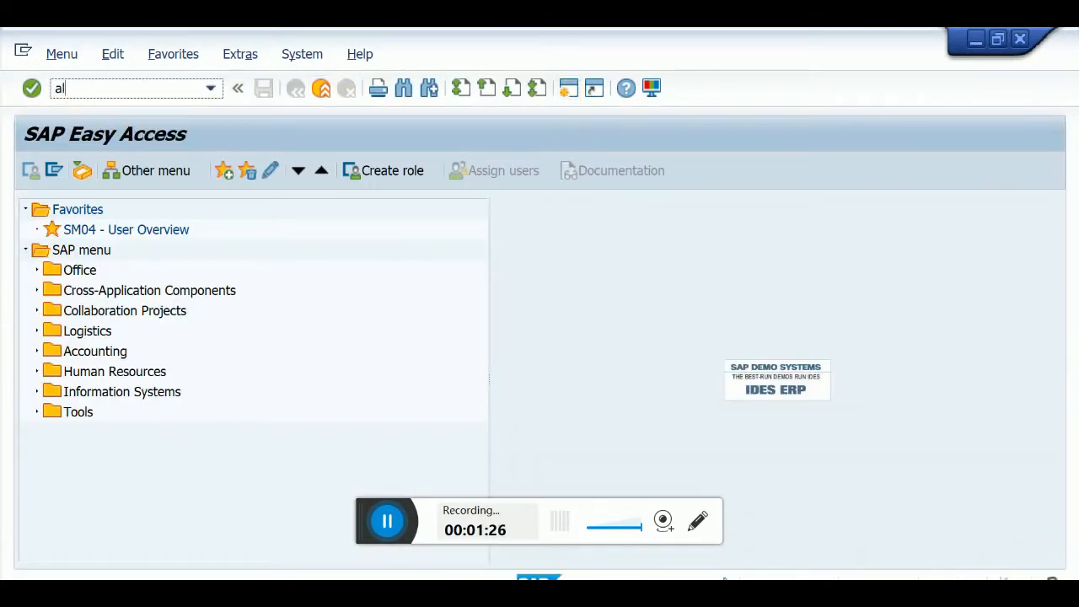
pyautogui.write('11')
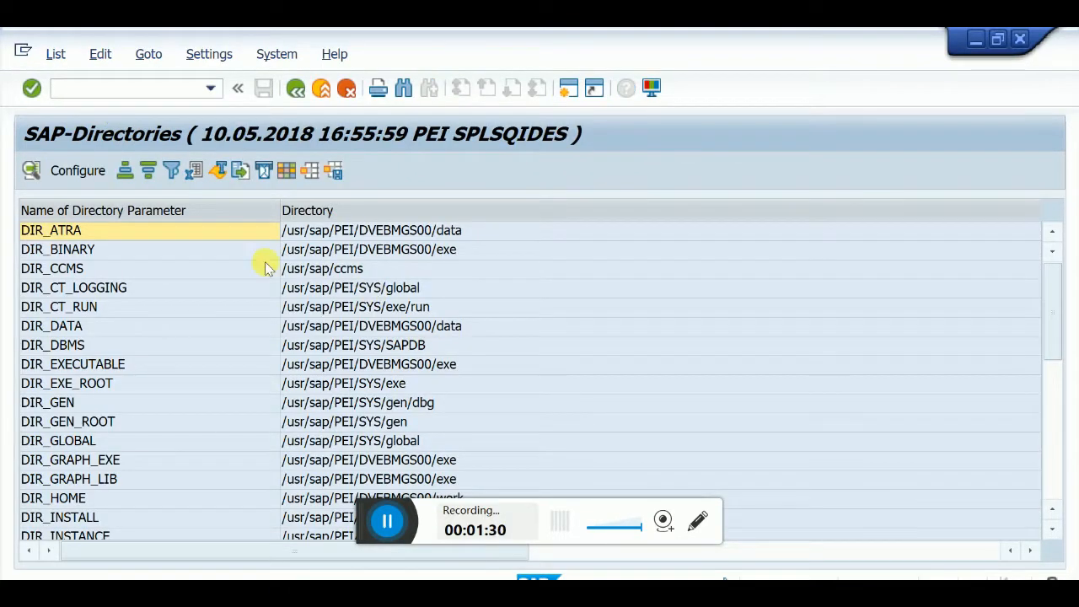
pyautogui.moveTo(319, 249)
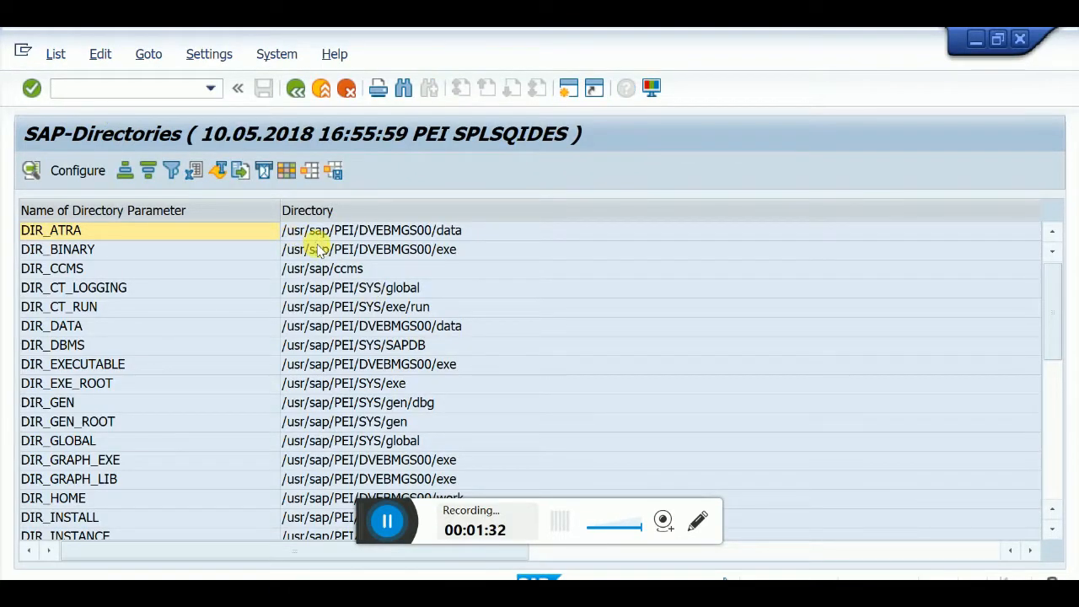
pyautogui.moveTo(127, 210)
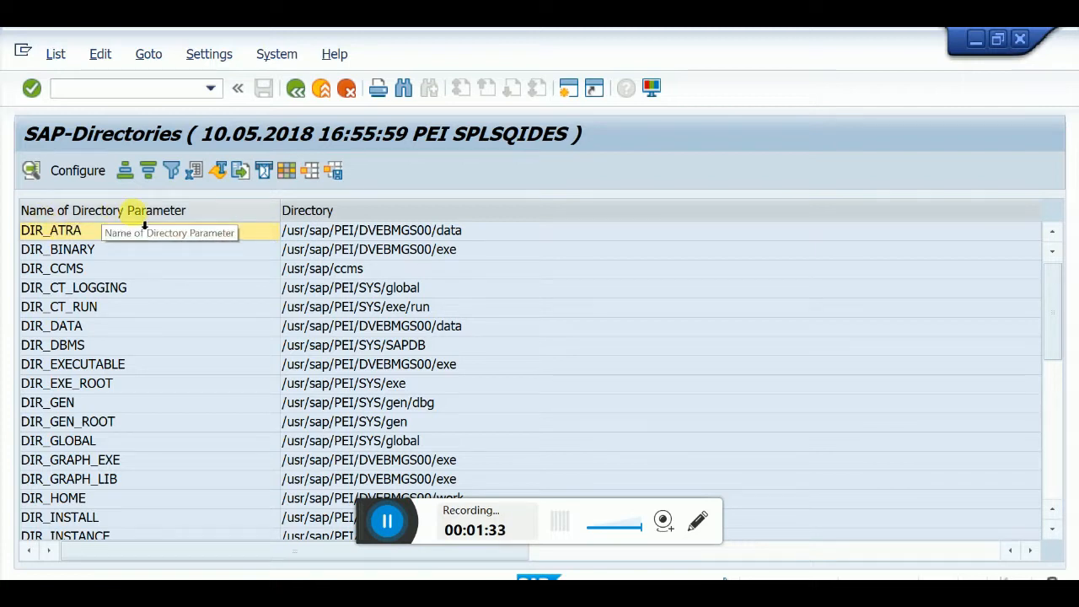
# Scroll through the AL11 SAP-Directories list down to DIR_TRSUB
pyautogui.scroll(-3)
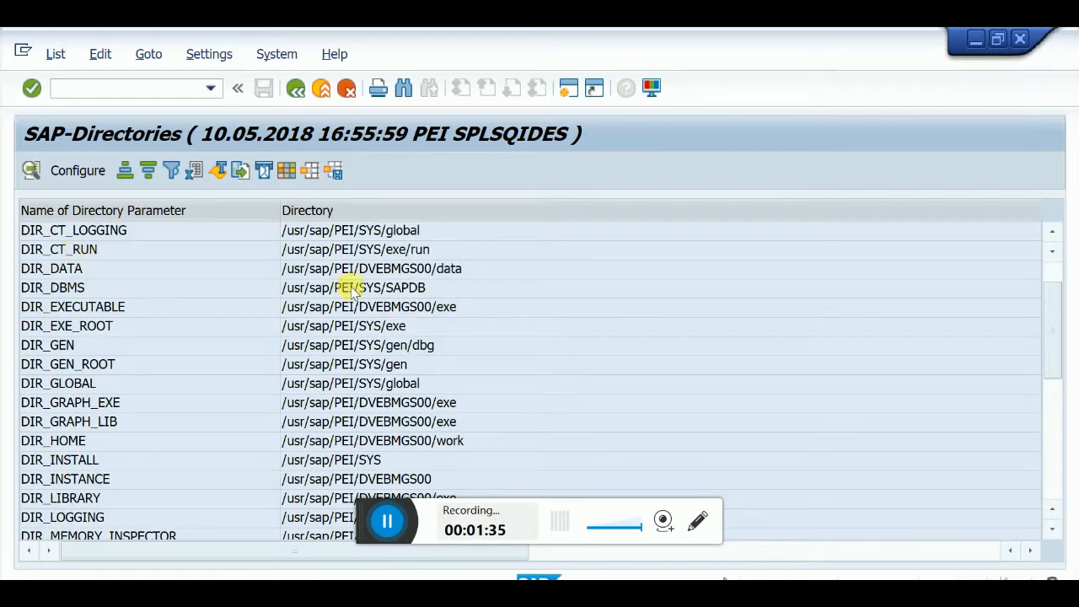
pyautogui.scroll(-3)
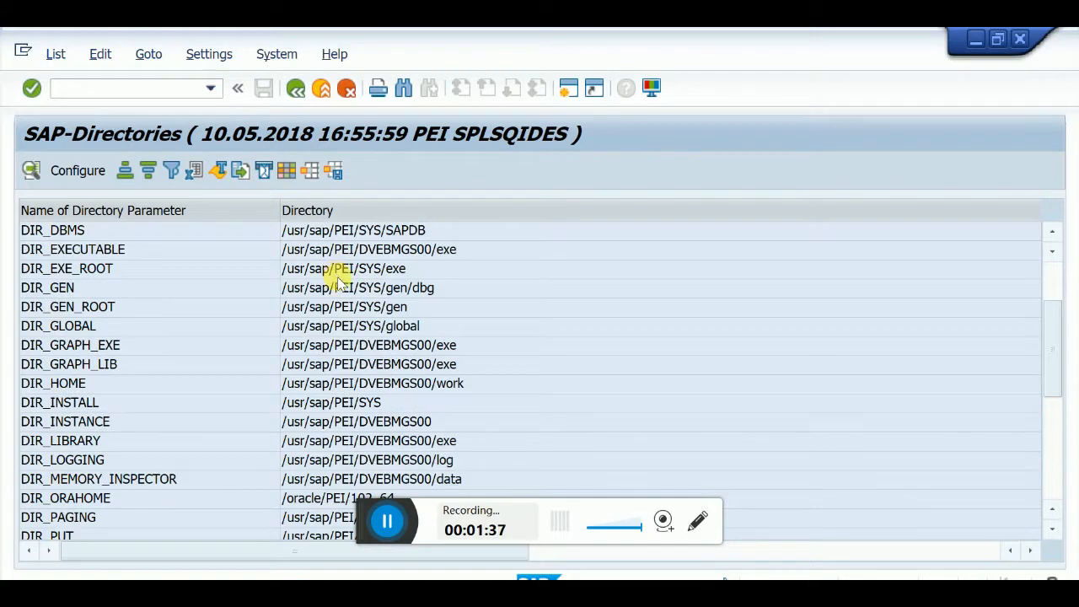
pyautogui.scroll(-3)
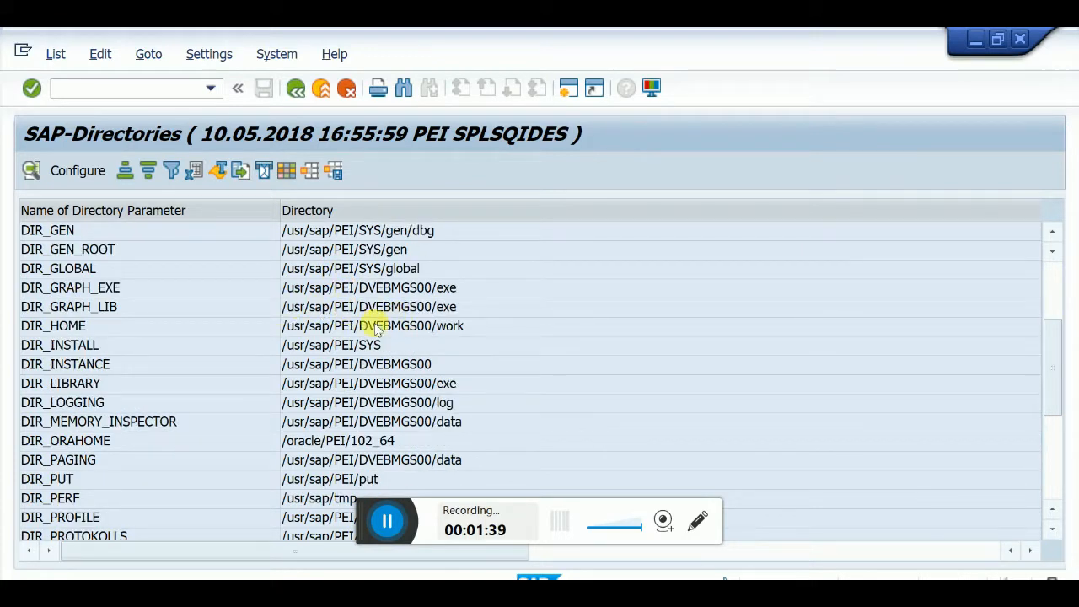
pyautogui.scroll(-3)
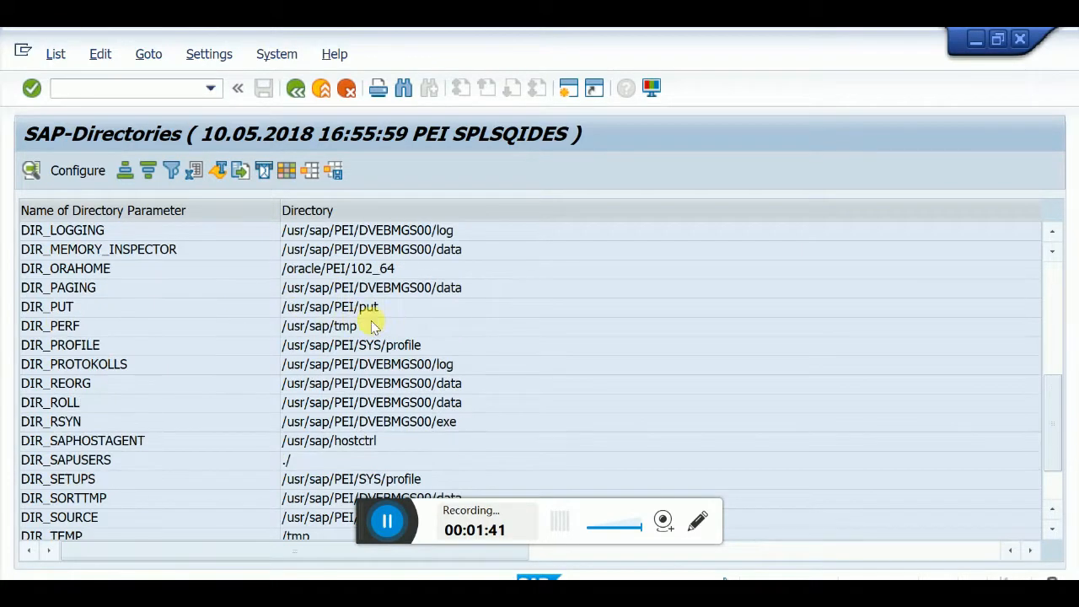
pyautogui.scroll(-3)
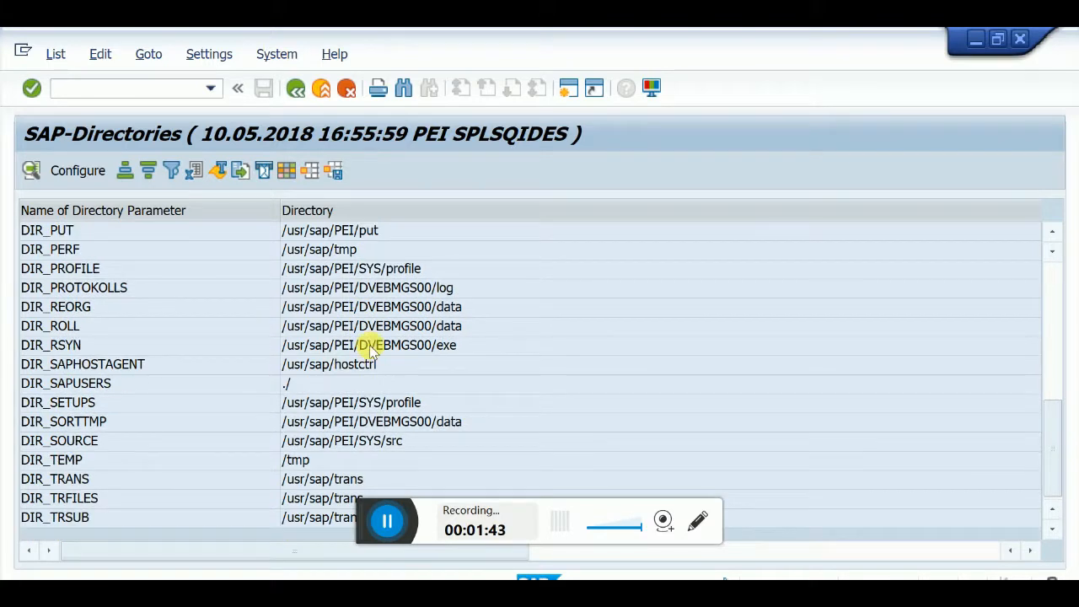
pyautogui.scroll(3)
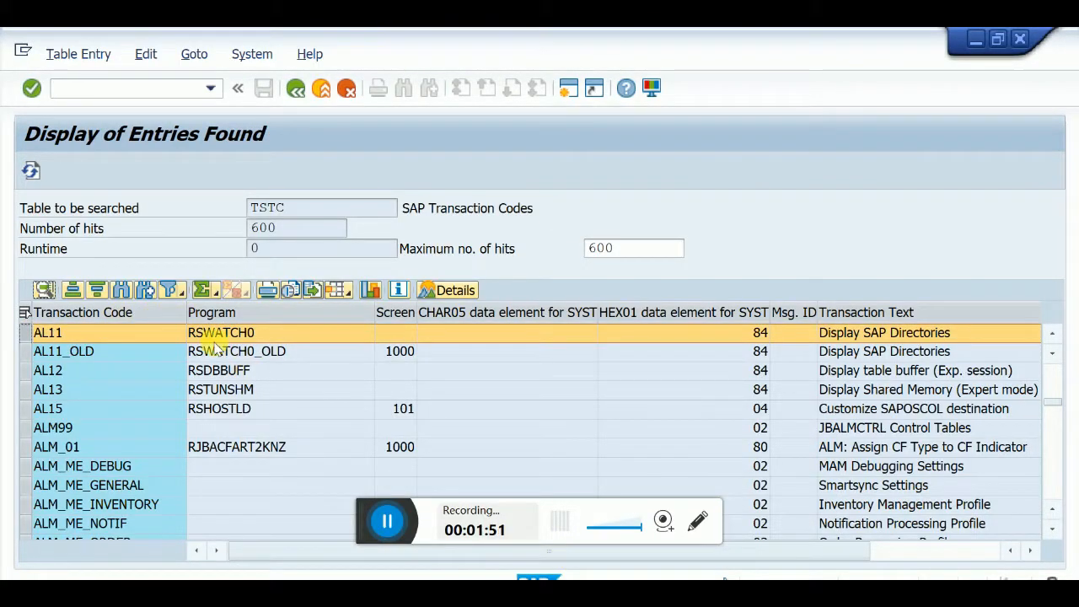
pyautogui.moveTo(894, 338)
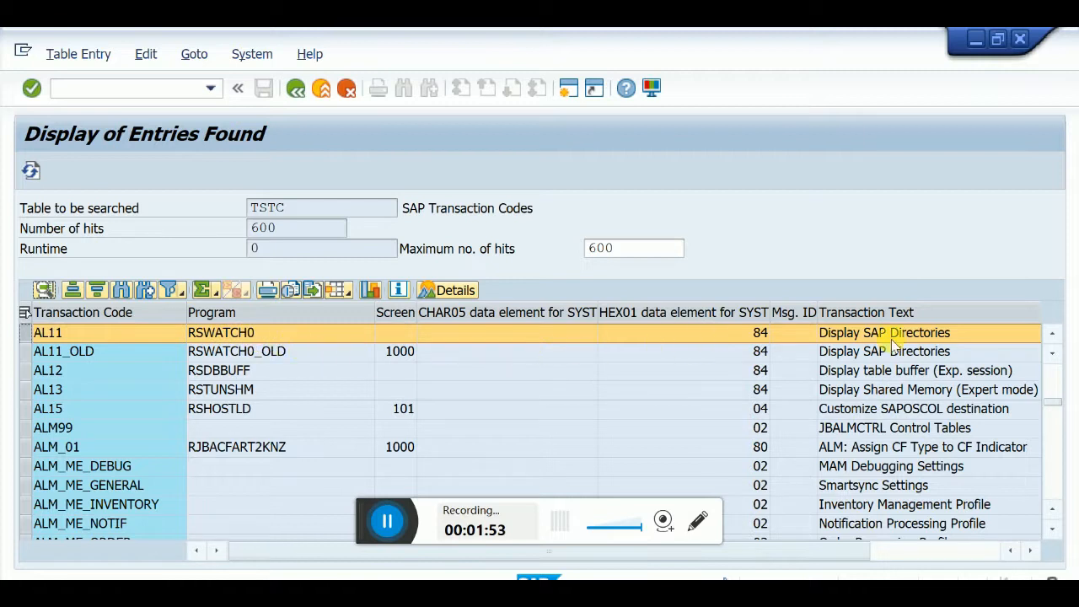
pyautogui.moveTo(969, 342)
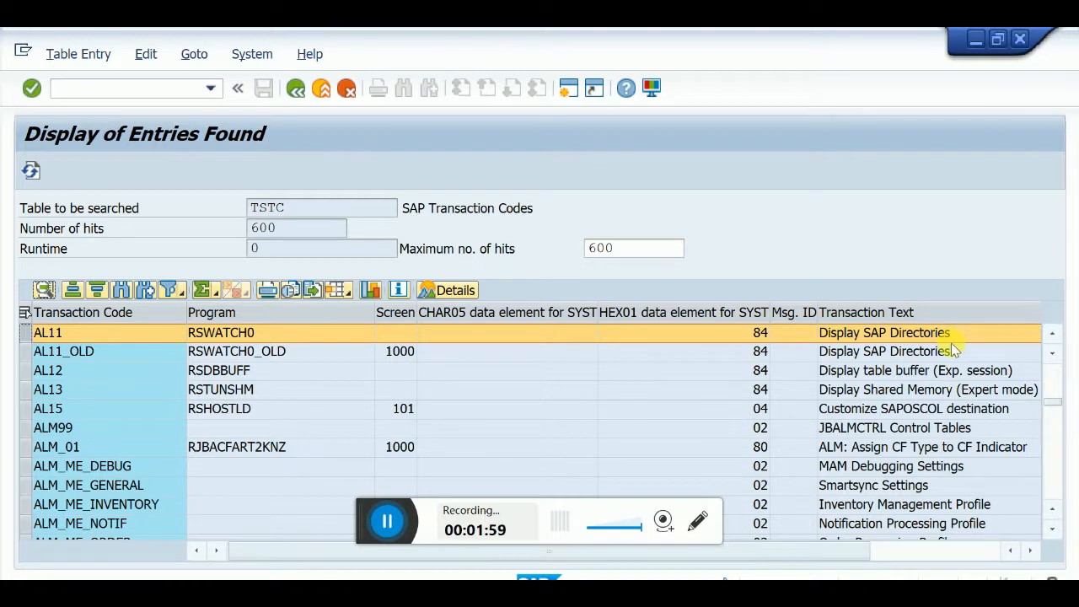
pyautogui.moveTo(869, 337)
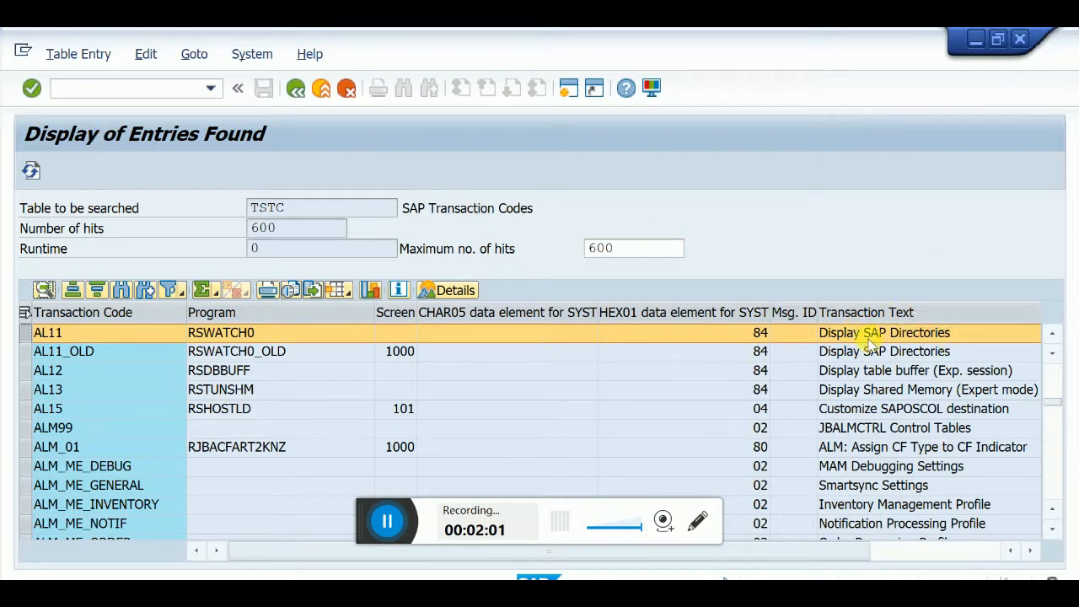